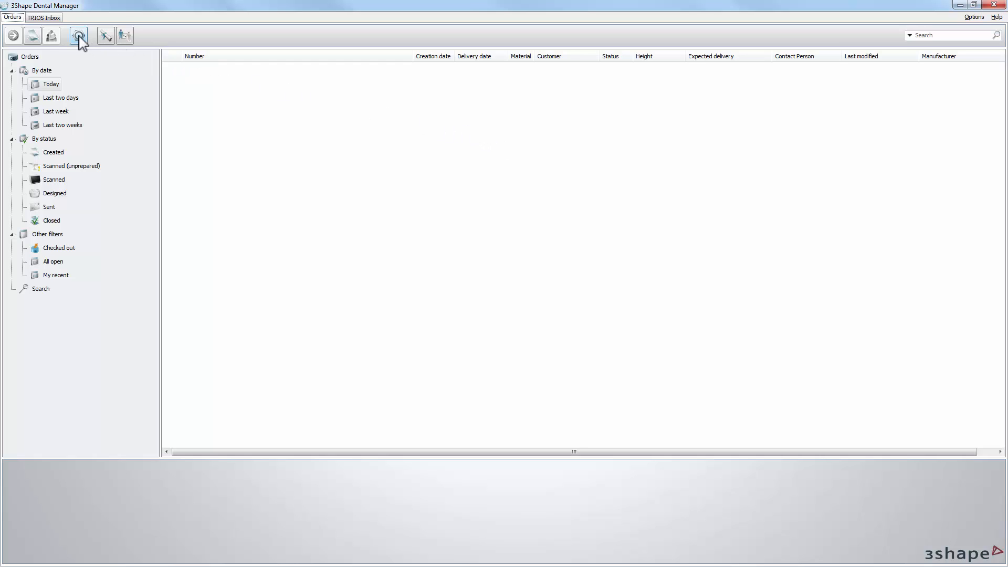
Step: Launch the Dental System Control Panel from the Dental Manager toolbar to its settings home page
{"action": "left_click", "coordinate": [79, 36]}
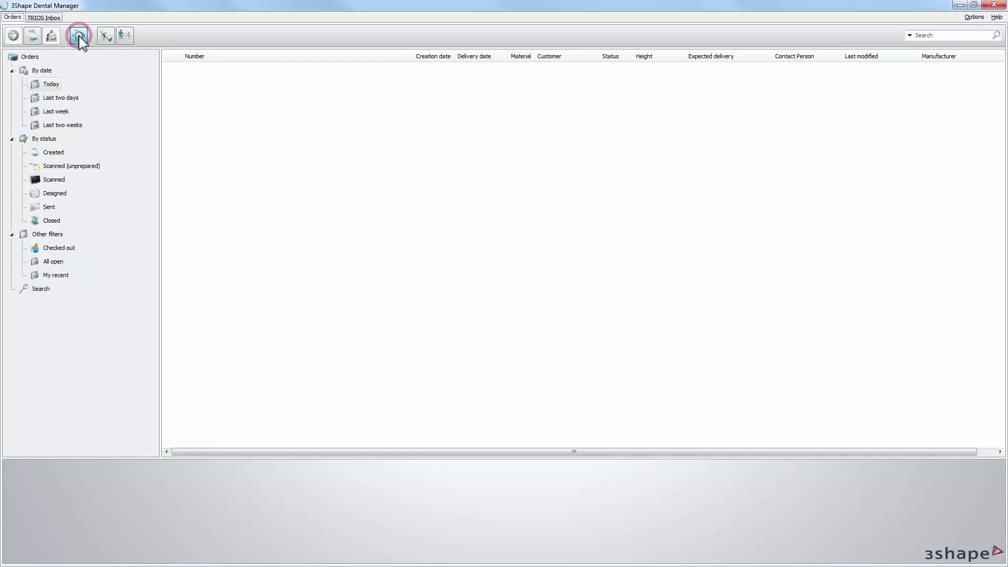
{"action": "left_click", "coordinate": [78, 36]}
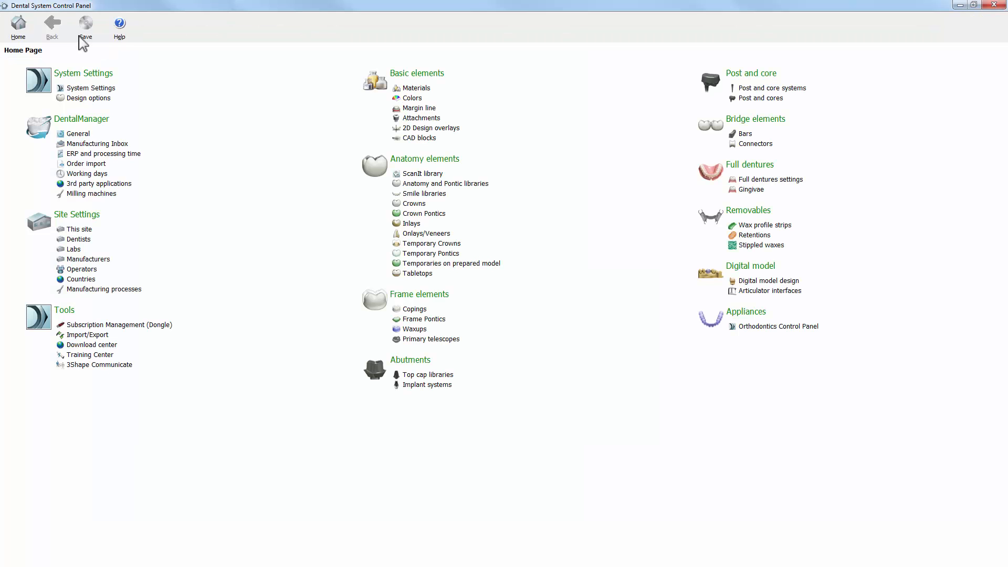
{"action": "mouse_move", "coordinate": [84, 50]}
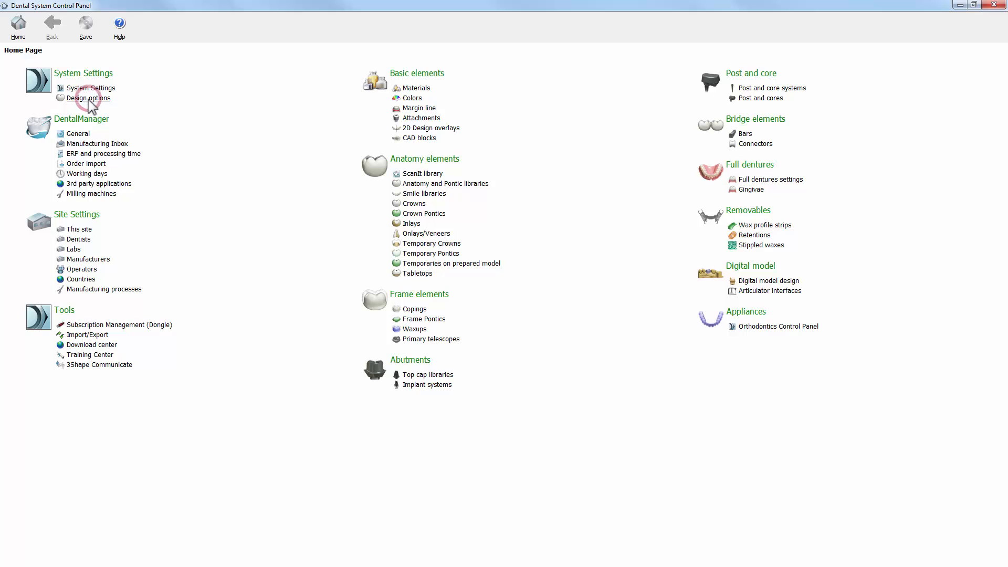
Step: Go to the Design options page under System Settings listing the four design checkboxes
{"action": "left_click", "coordinate": [88, 97]}
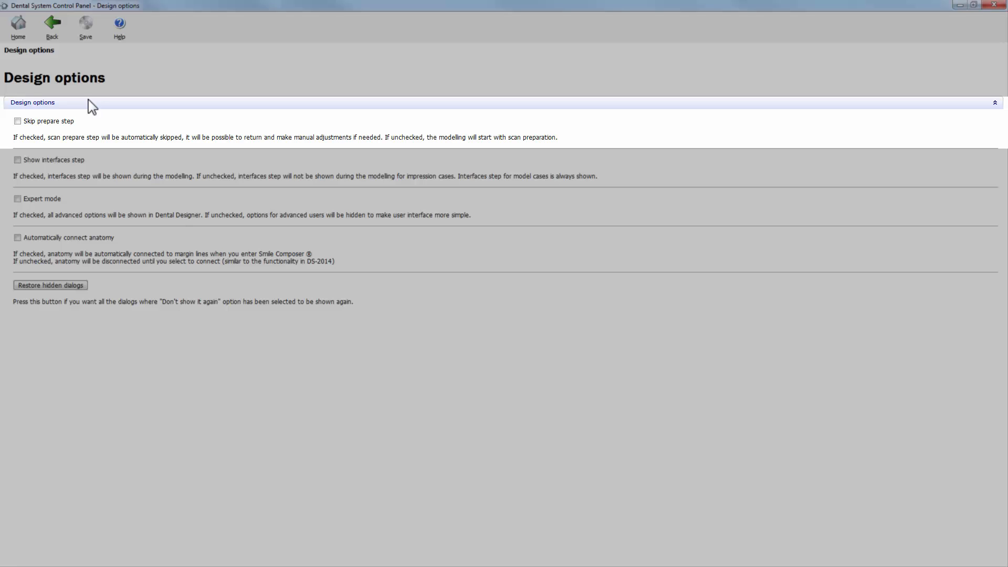
{"action": "left_click", "coordinate": [18, 121]}
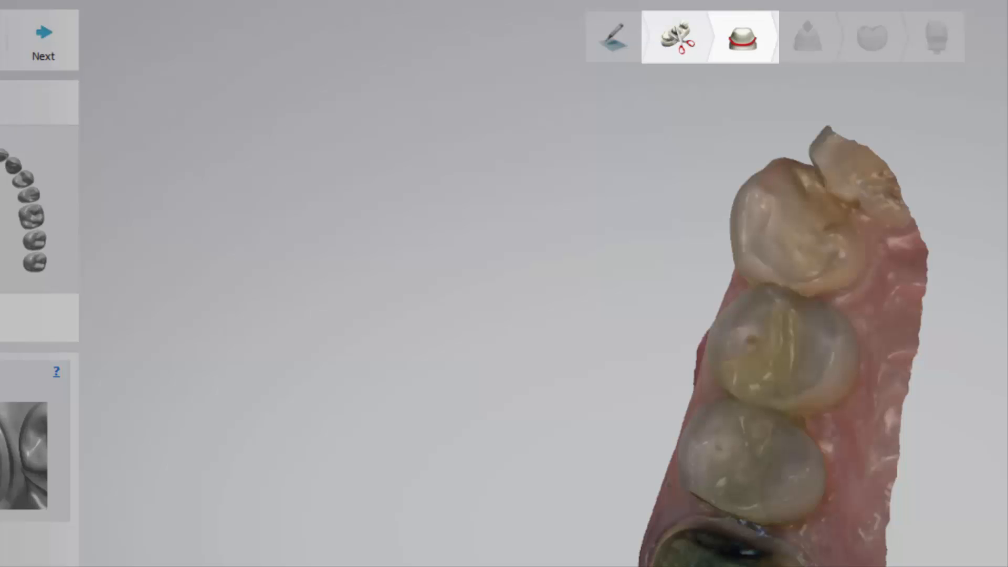
Step: Step through the prepare and design workflow in Dental Designer, ending with all four Design options ticked
{"action": "left_click", "coordinate": [743, 37]}
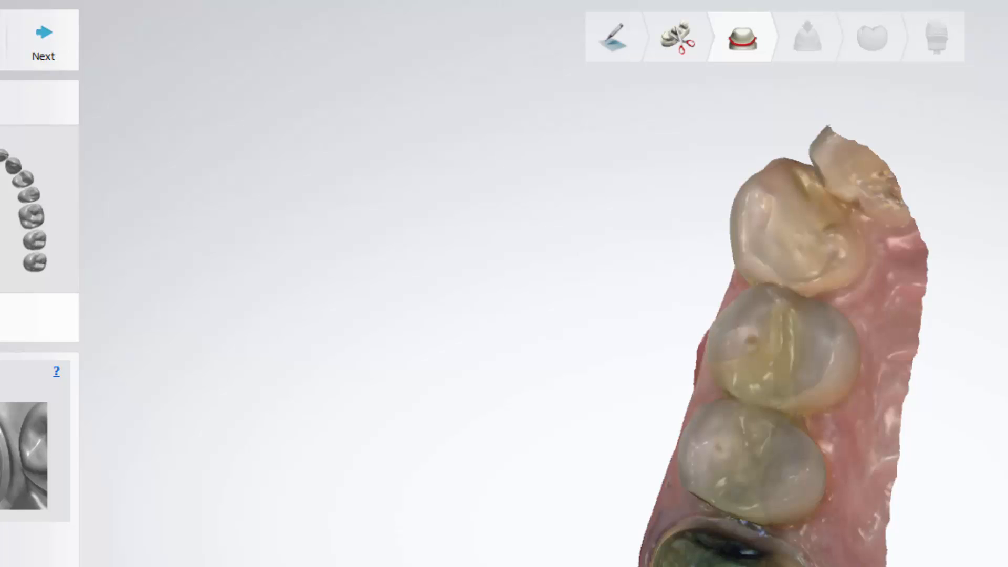
{"action": "left_click", "coordinate": [772, 37]}
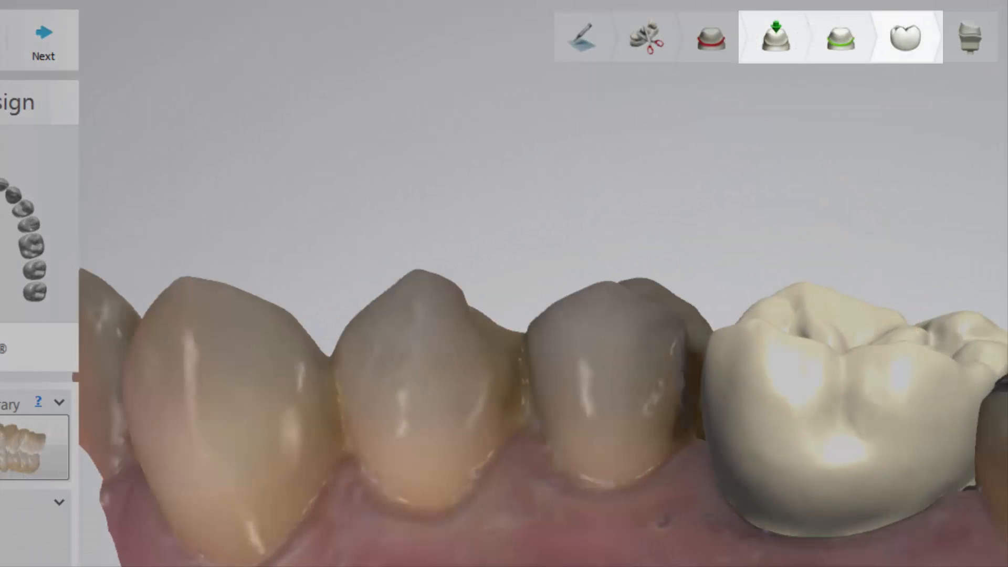
{"action": "left_click", "coordinate": [771, 37]}
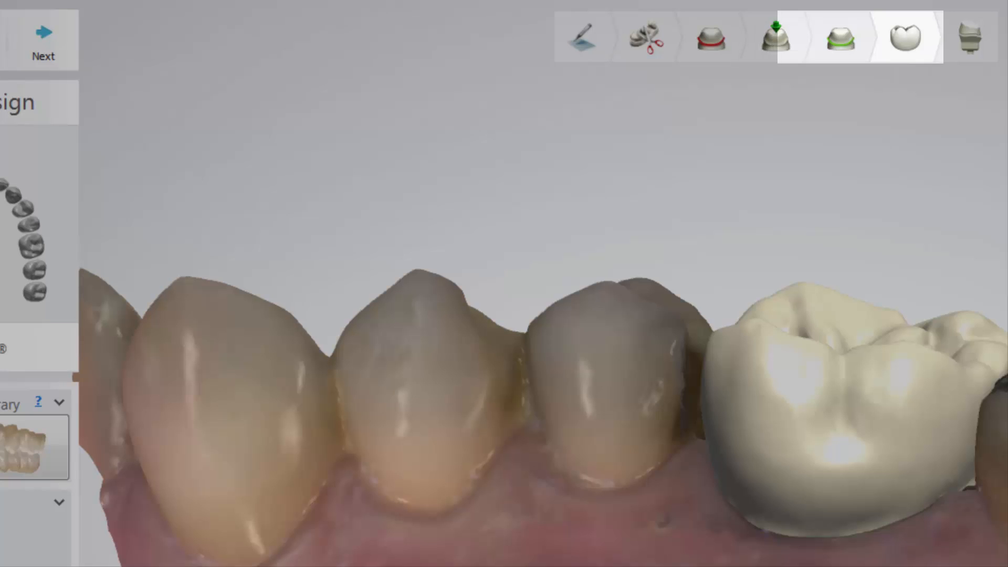
{"action": "left_click", "coordinate": [904, 37]}
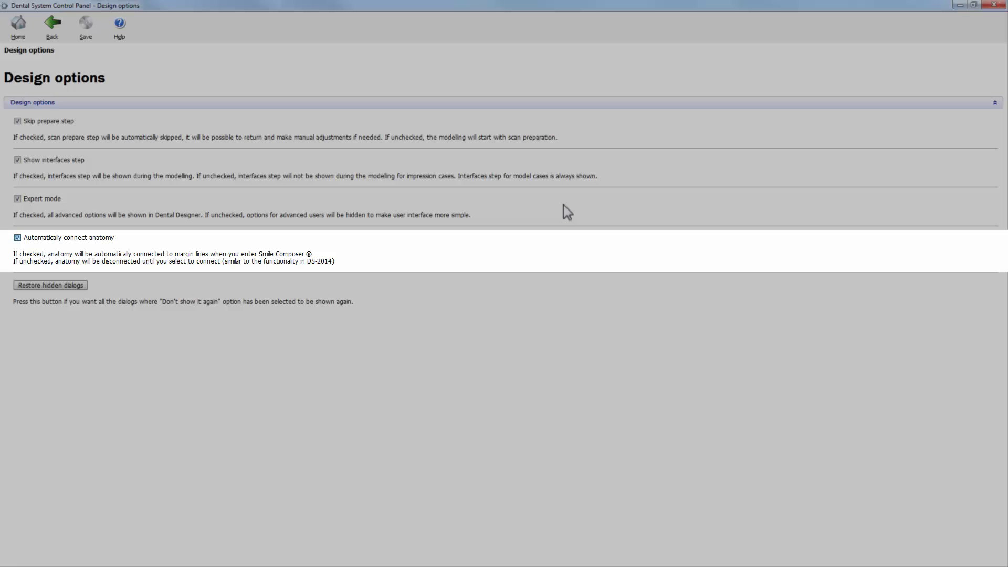
Step: Show the crown design in Dental Designer with Sculpt and Connect-to-margin-line tool panels
{"action": "left_click", "coordinate": [18, 238]}
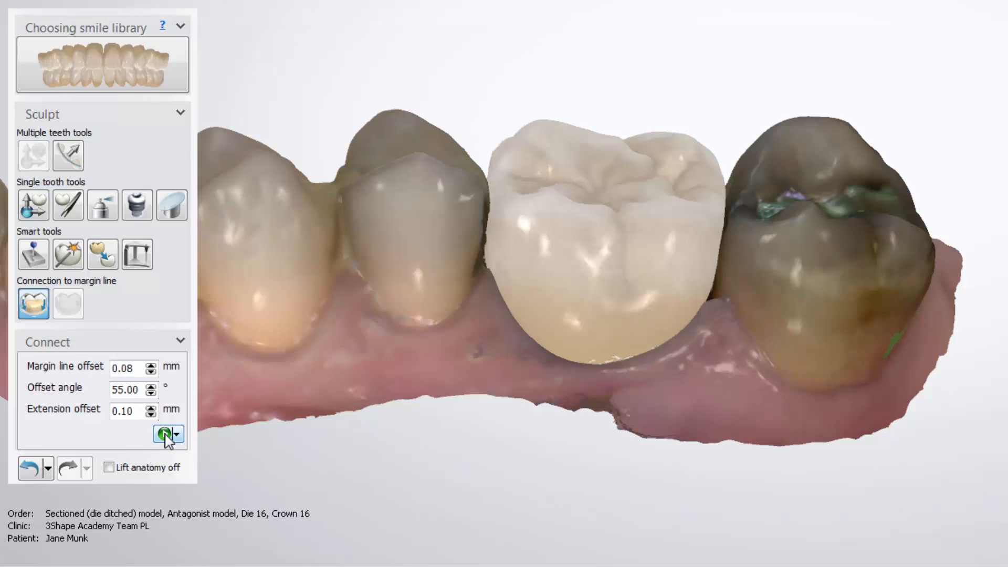
Step: Trigger the 'Margin line is crossing undercuts area' warning for Crown 16 with its Don't show again option
{"action": "left_click", "coordinate": [165, 433]}
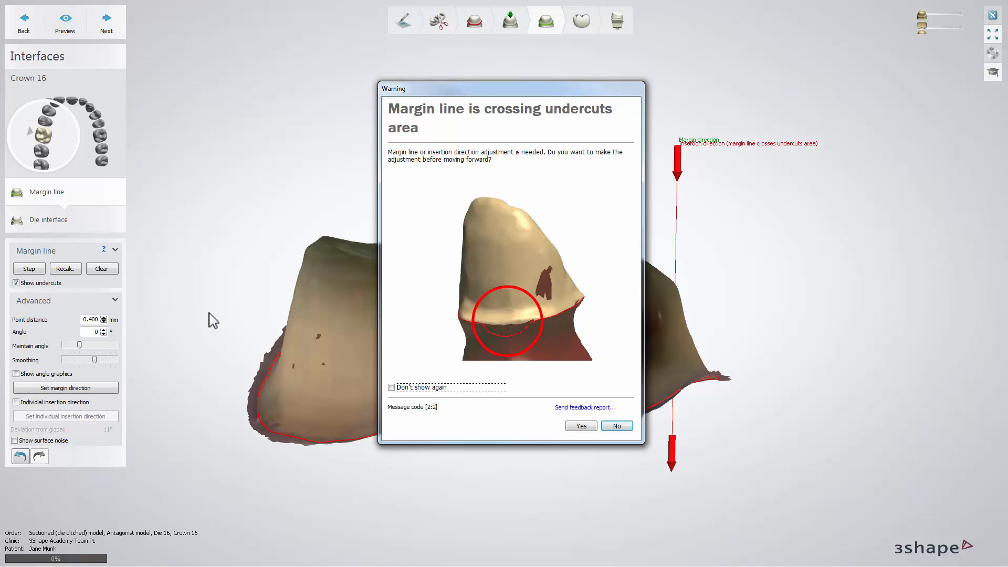
{"action": "mouse_move", "coordinate": [394, 394]}
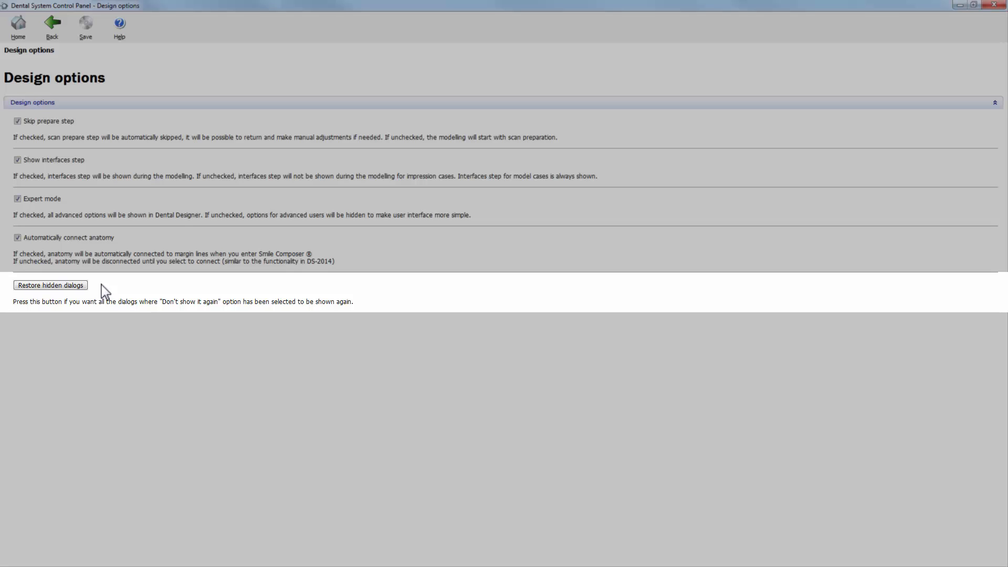
{"action": "mouse_move", "coordinate": [79, 292]}
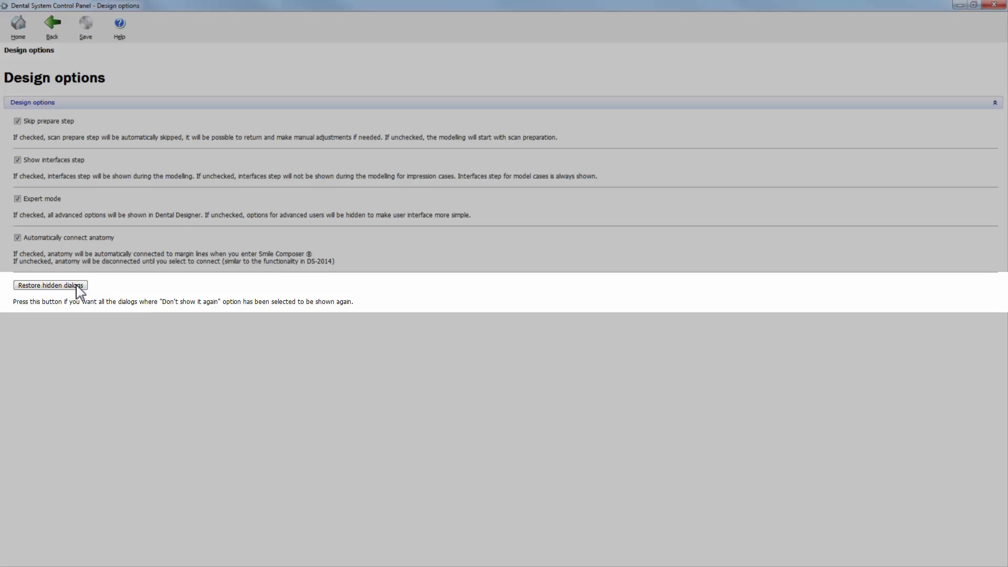
{"action": "mouse_move", "coordinate": [55, 293]}
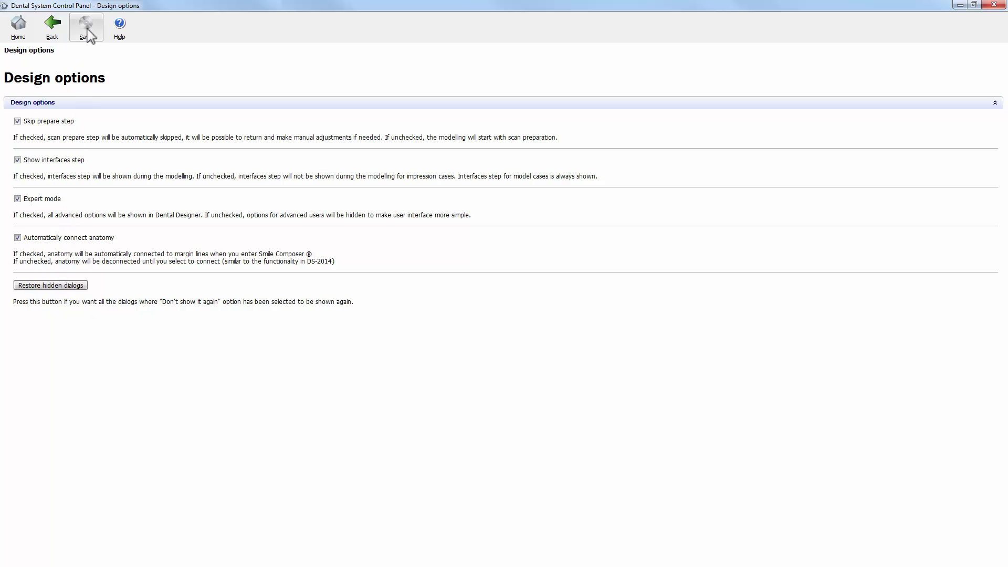
{"action": "mouse_move", "coordinate": [120, 27]}
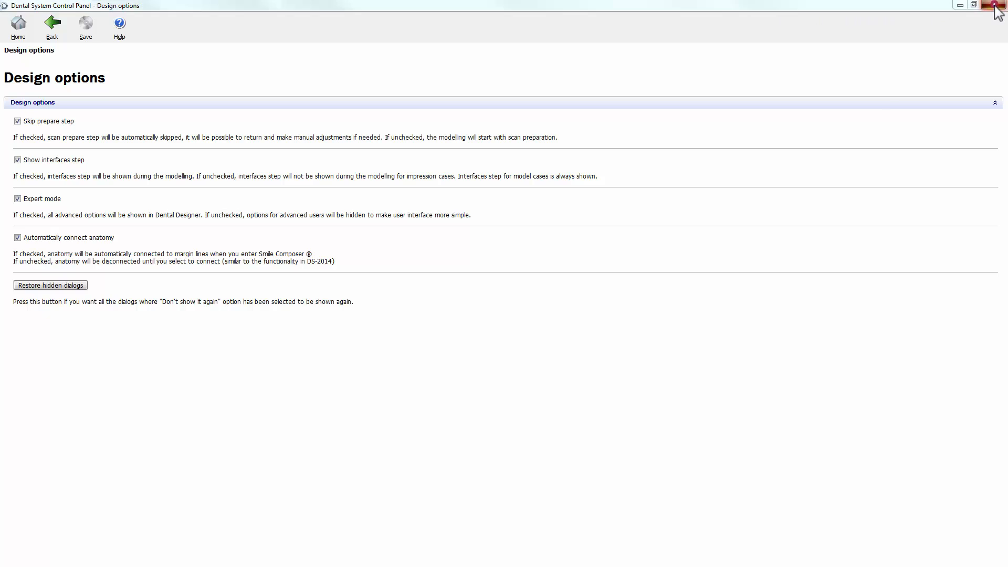
Step: Confirm saving the design option changes with Yes and close the Control Panel to the desktop
{"action": "left_click", "coordinate": [1001, 6]}
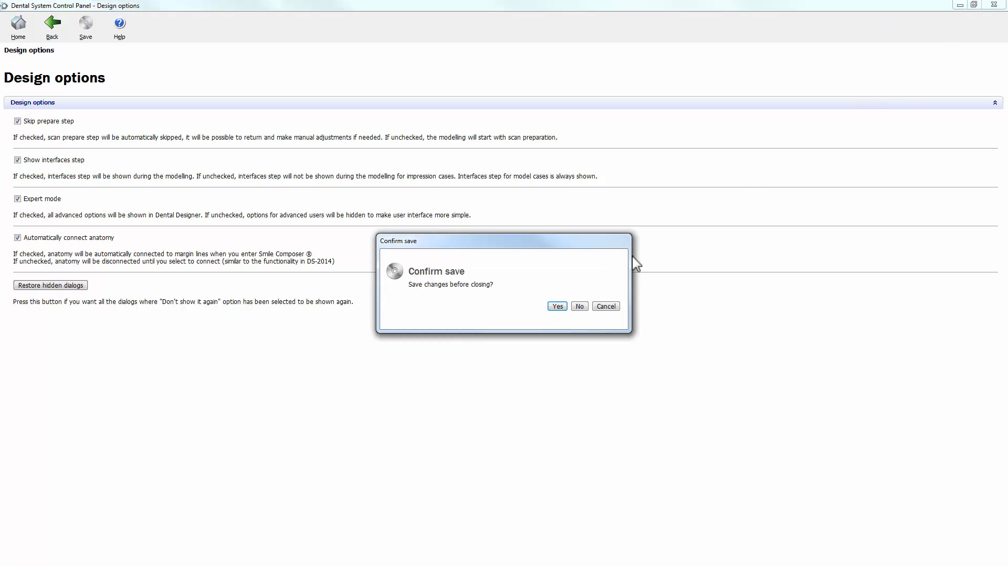
{"action": "left_click", "coordinate": [556, 305]}
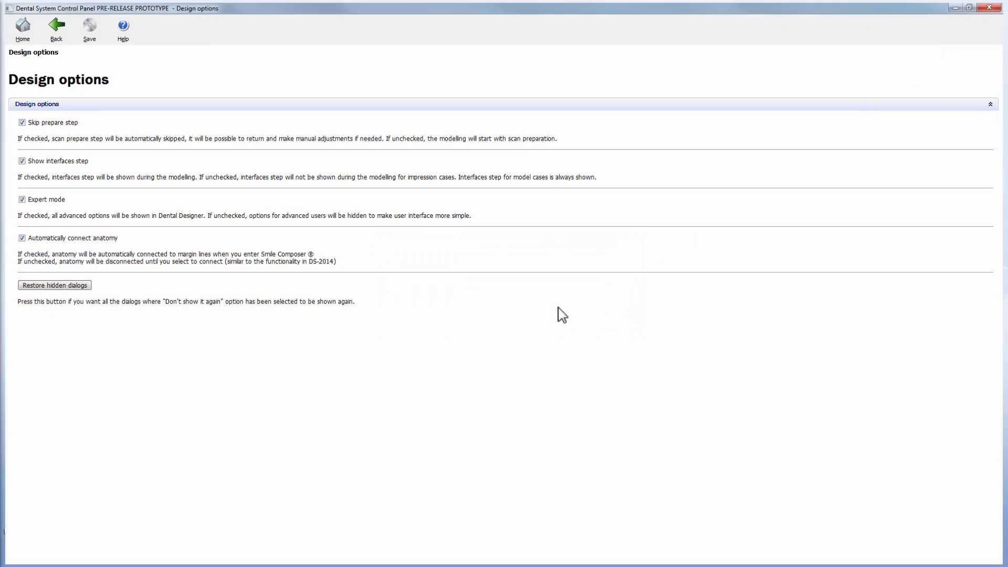
{"action": "left_click", "coordinate": [989, 8]}
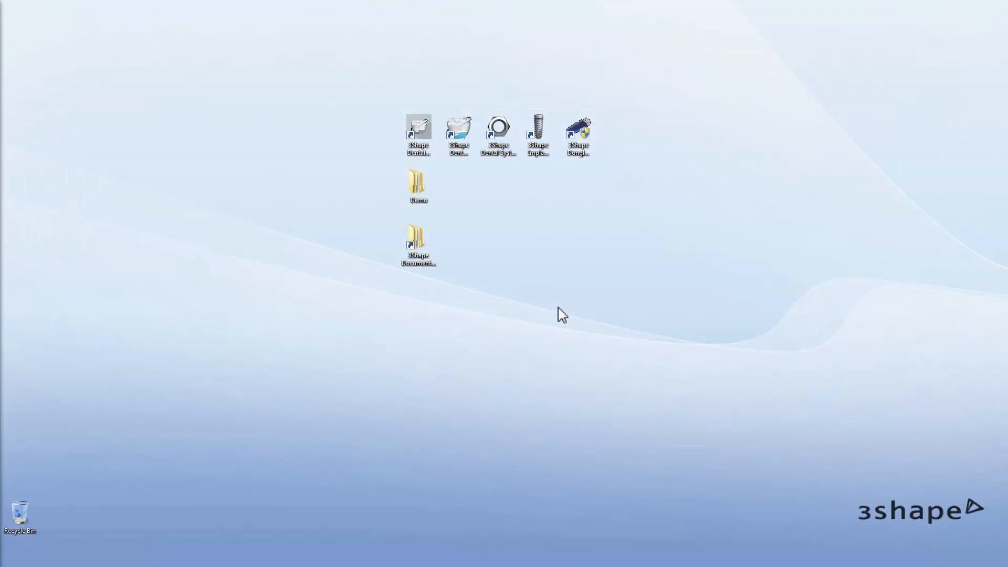